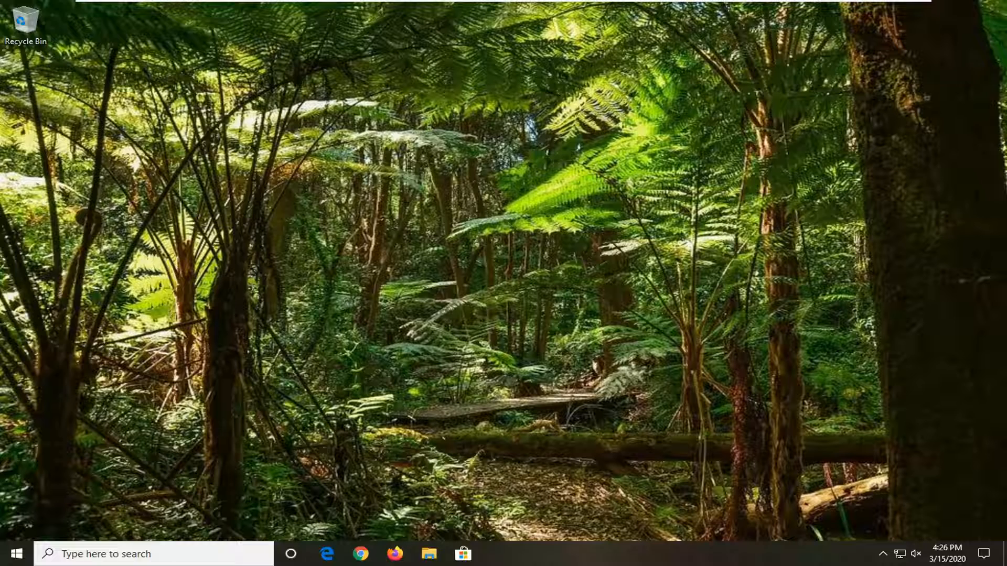
{"action": "mouse_move", "coordinate": [630, 557]}
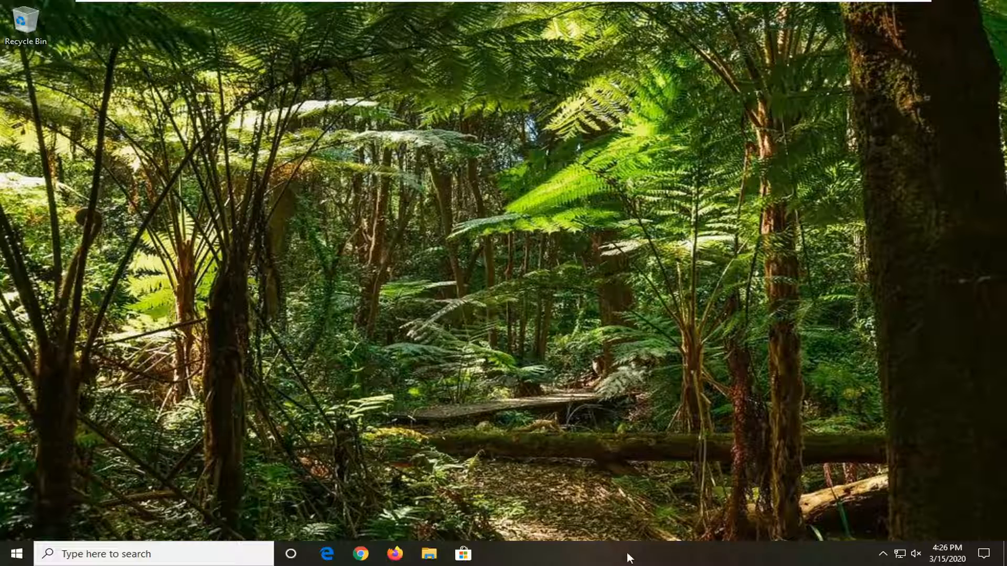
Launch Task Manager from the taskbar and show the Users list with MDTech and disconnected Jon Smith.
{"action": "right_click", "coordinate": [629, 552]}
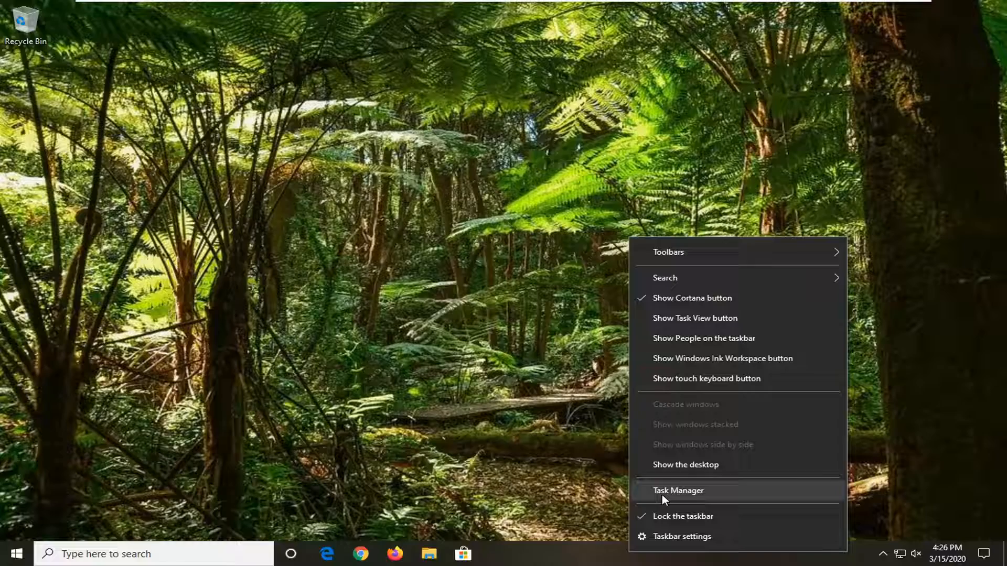
{"action": "left_click", "coordinate": [678, 491]}
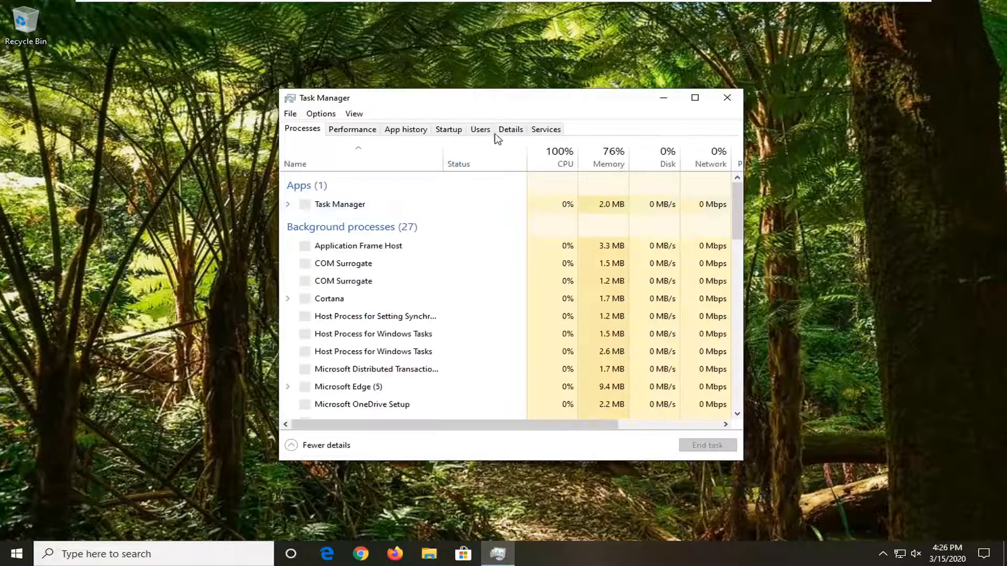
{"action": "left_click", "coordinate": [480, 129]}
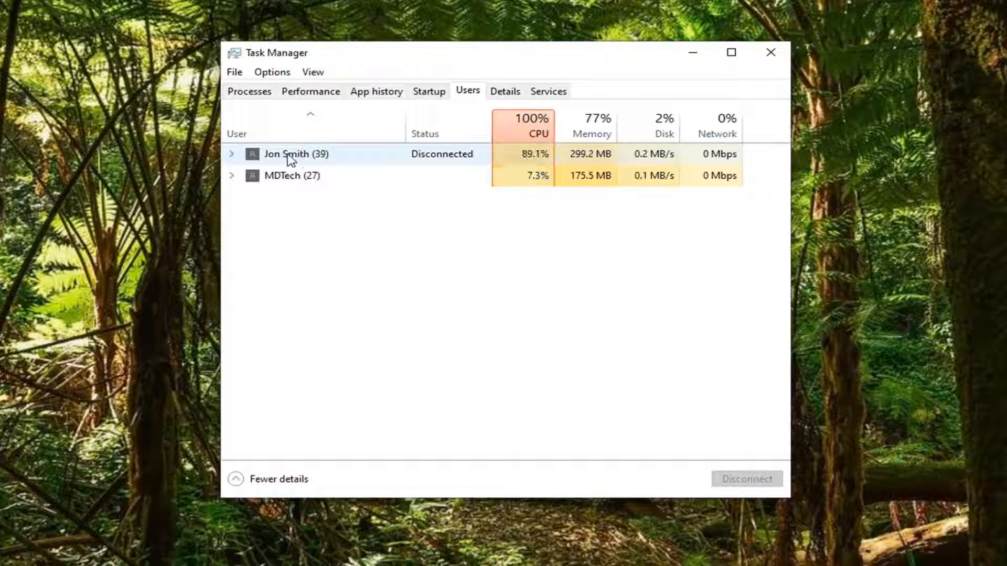
{"action": "right_click", "coordinate": [296, 154]}
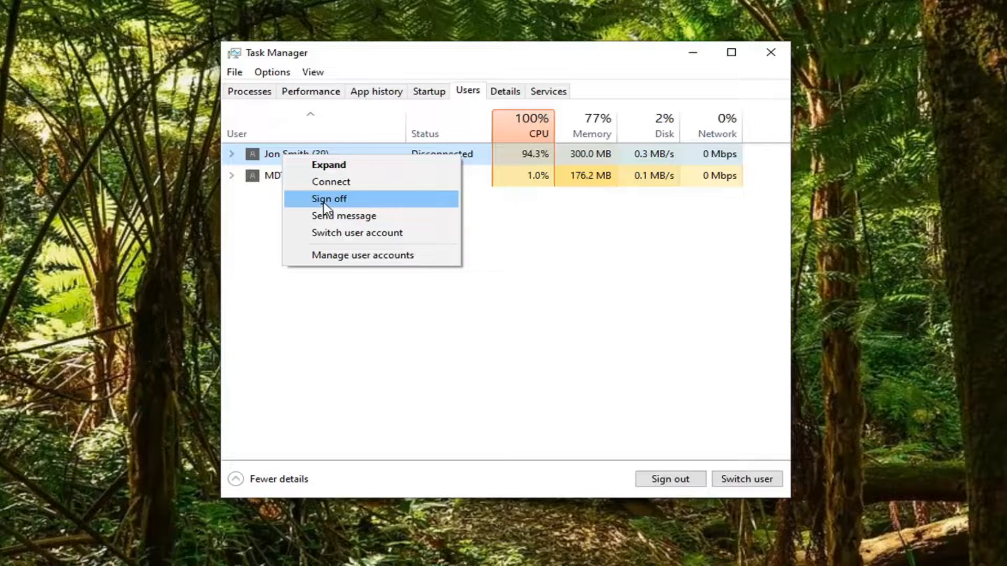
{"action": "left_click", "coordinate": [329, 198]}
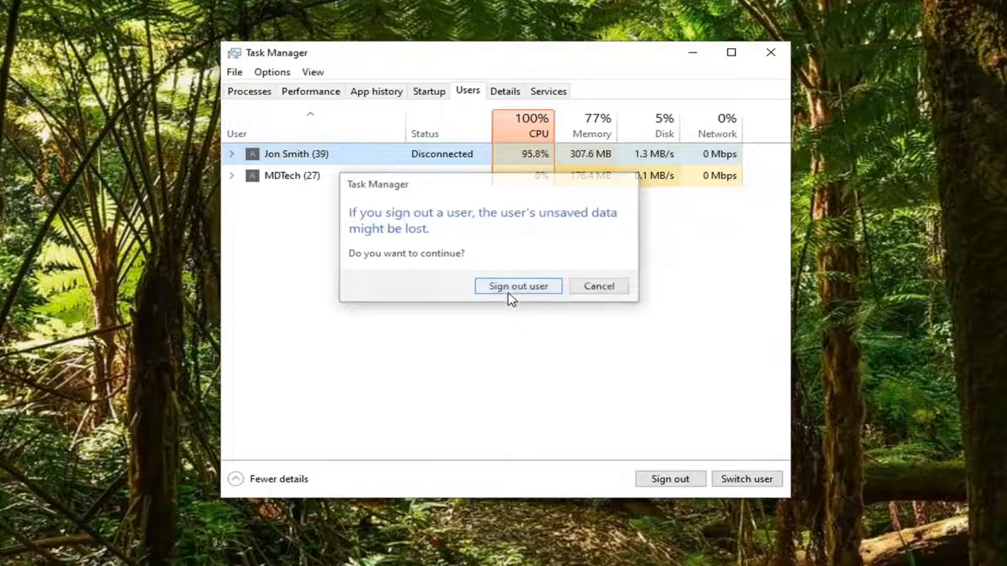
{"action": "left_click", "coordinate": [517, 285]}
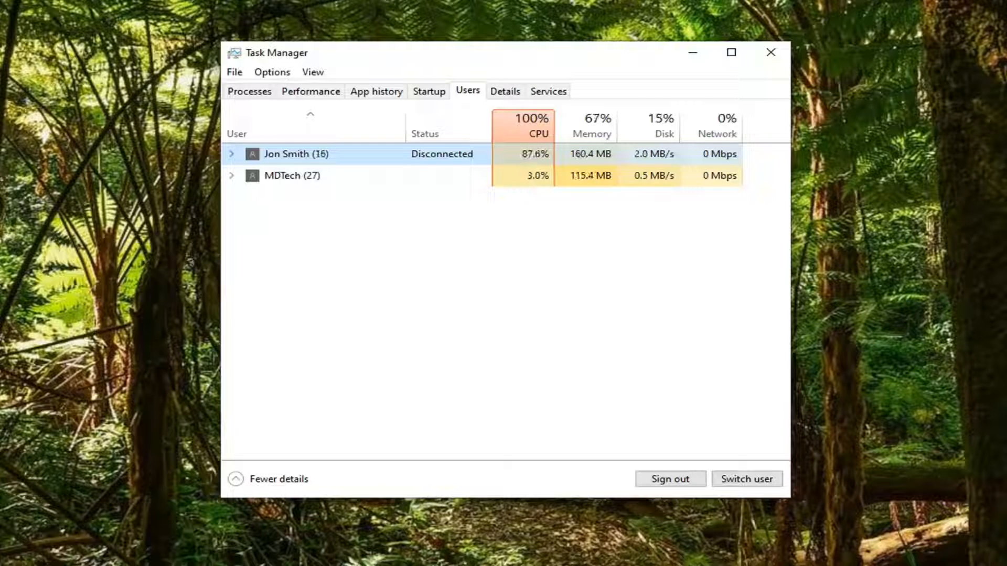
{"action": "left_click", "coordinate": [669, 480]}
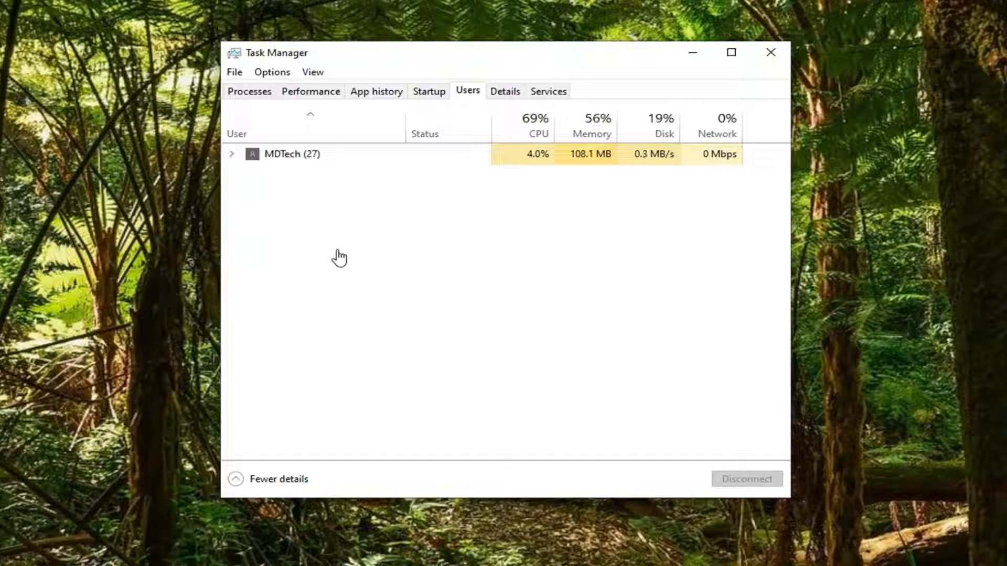
{"action": "left_click", "coordinate": [770, 53]}
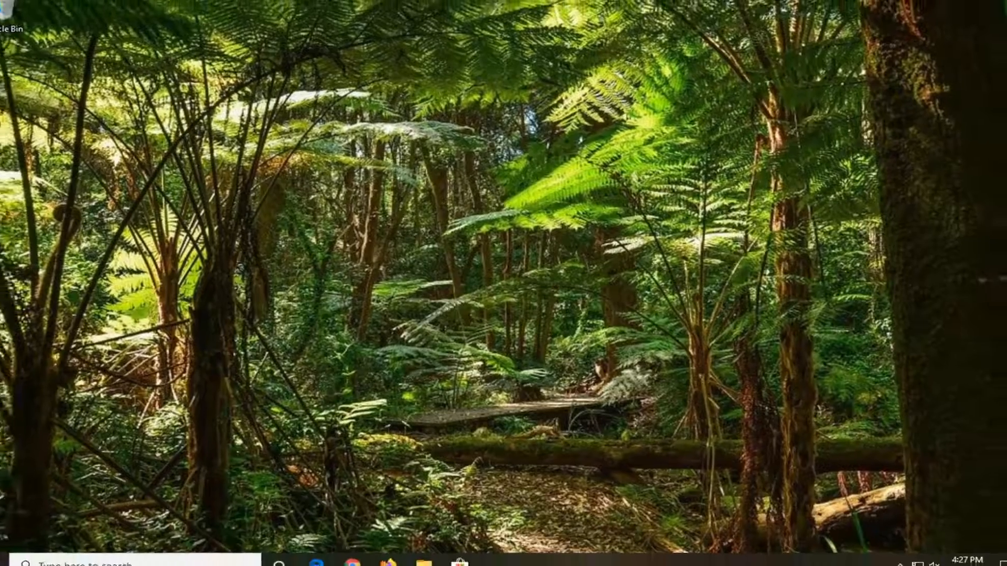